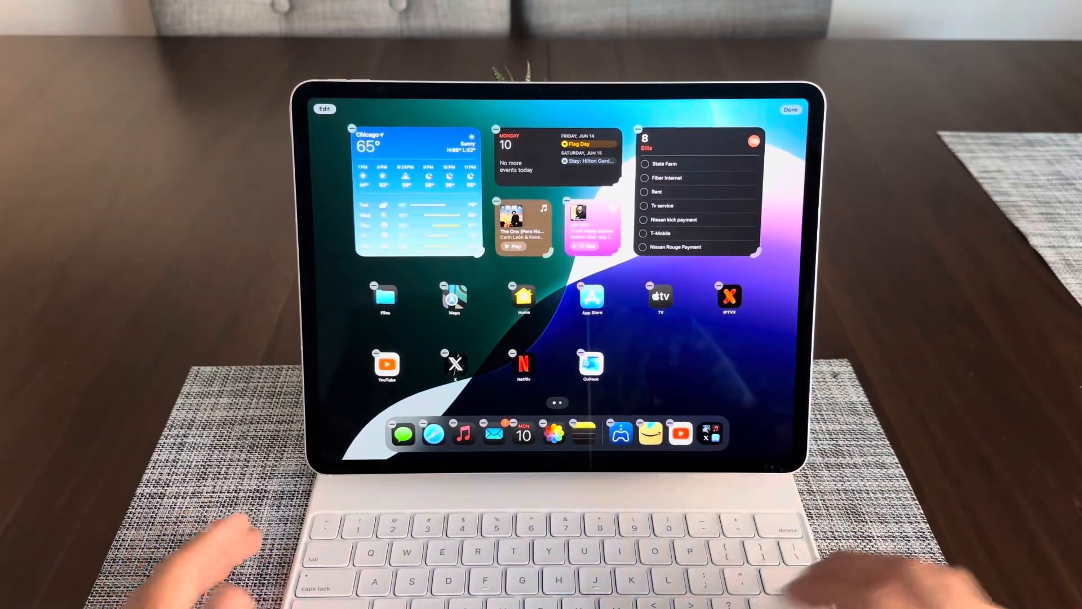
- Exit jiggle mode, re-enter home screen editing from Outlook's quick actions, then finish
left_click(790, 109)
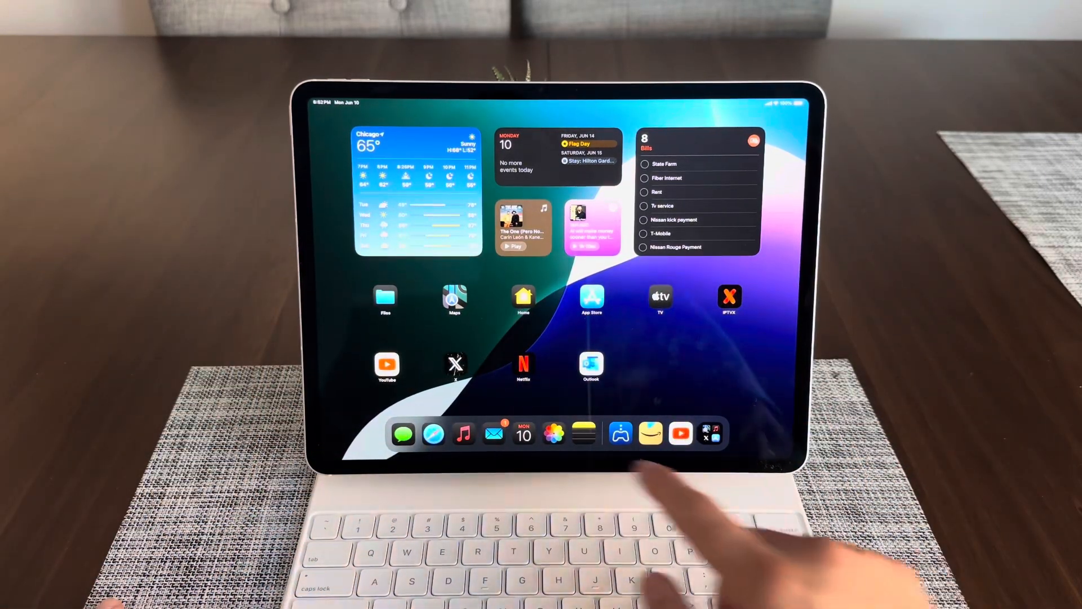
left_click(591, 364)
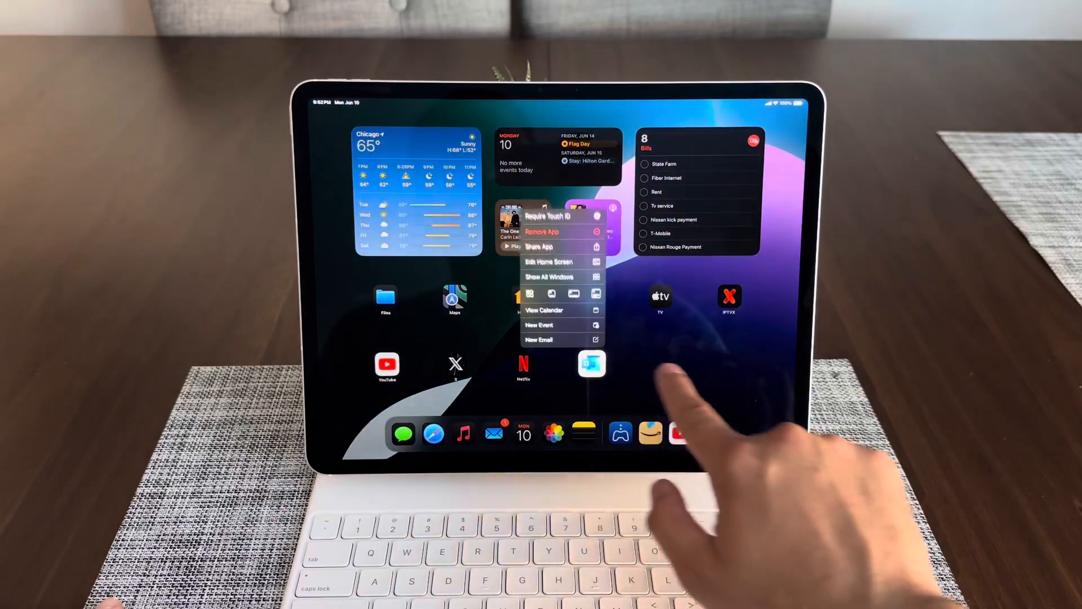
left_click(548, 261)
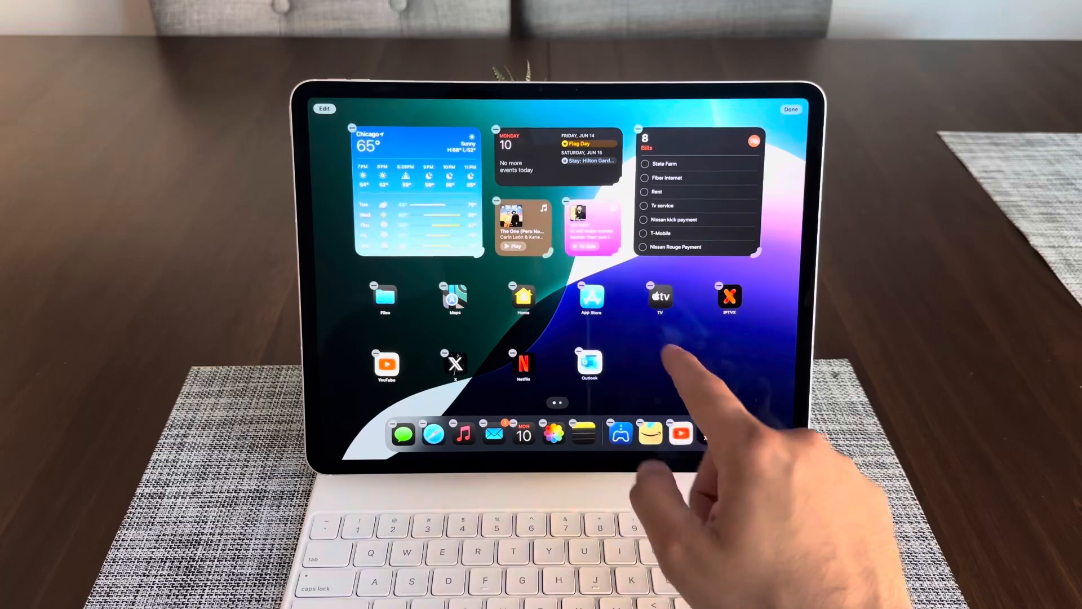
left_click(791, 109)
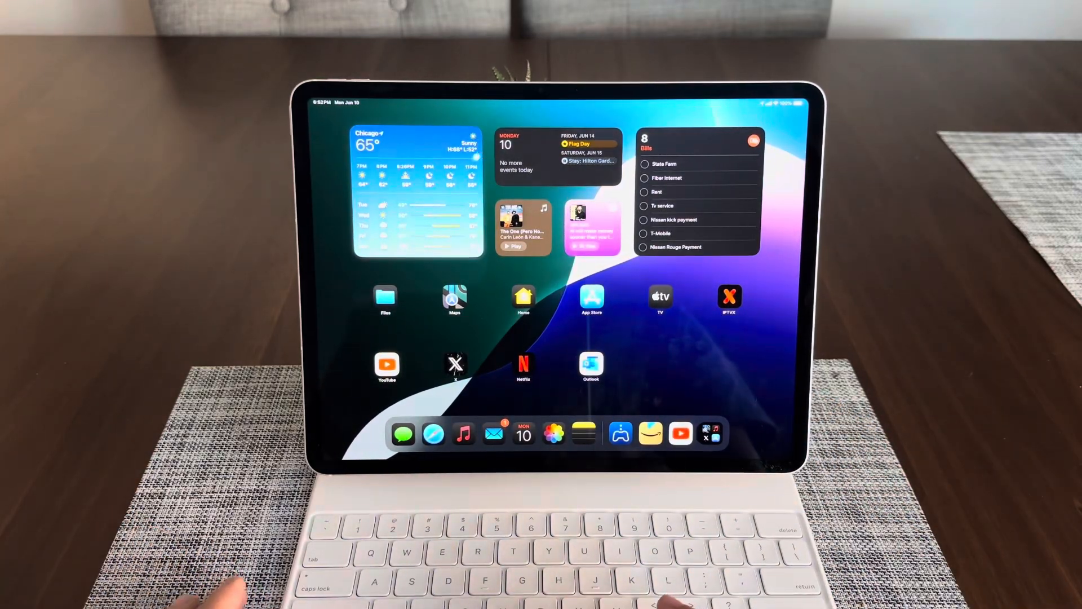
- Swipe across the home screen pages and launch Maps to its street map
left_click(416, 145)
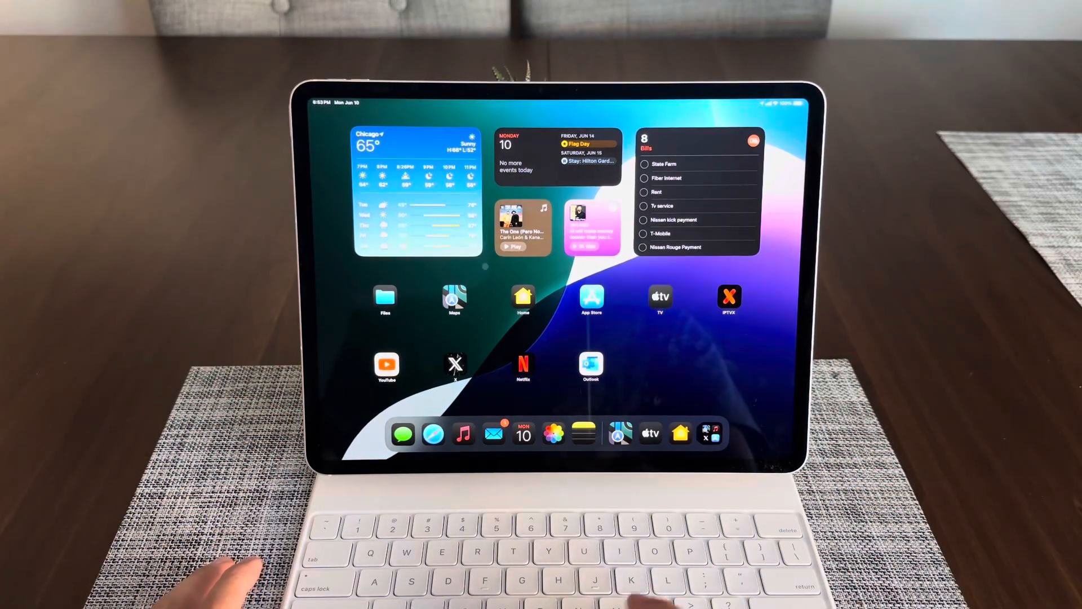
scroll("left", 3)
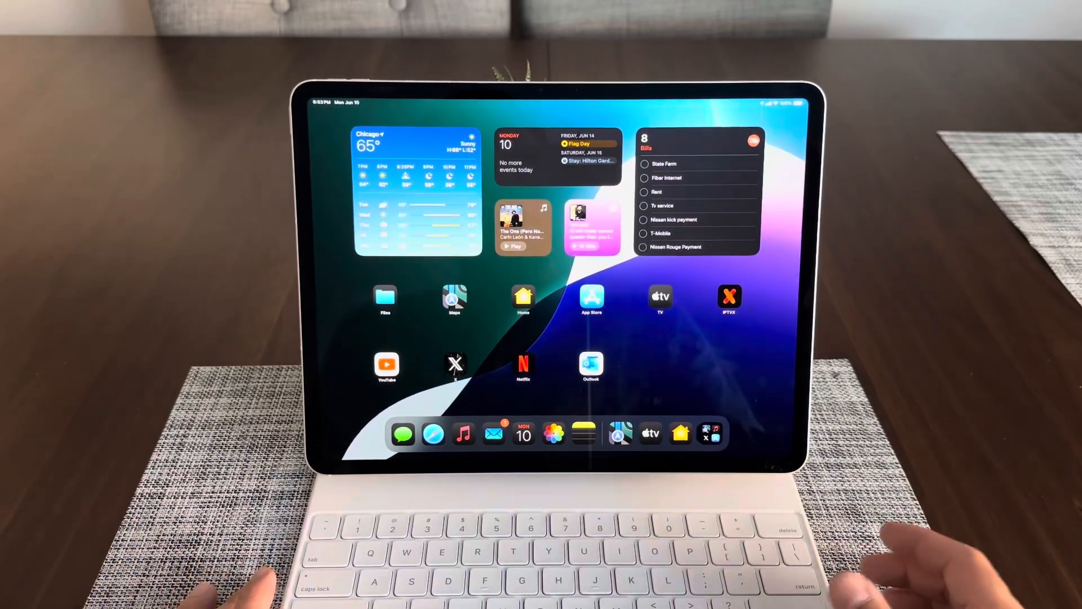
left_click(453, 299)
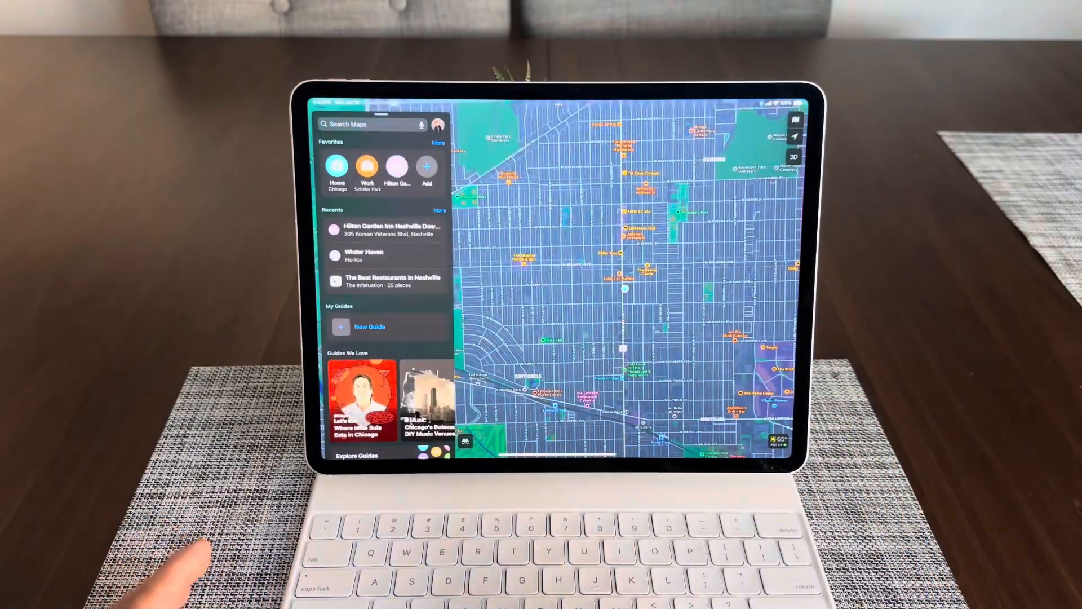